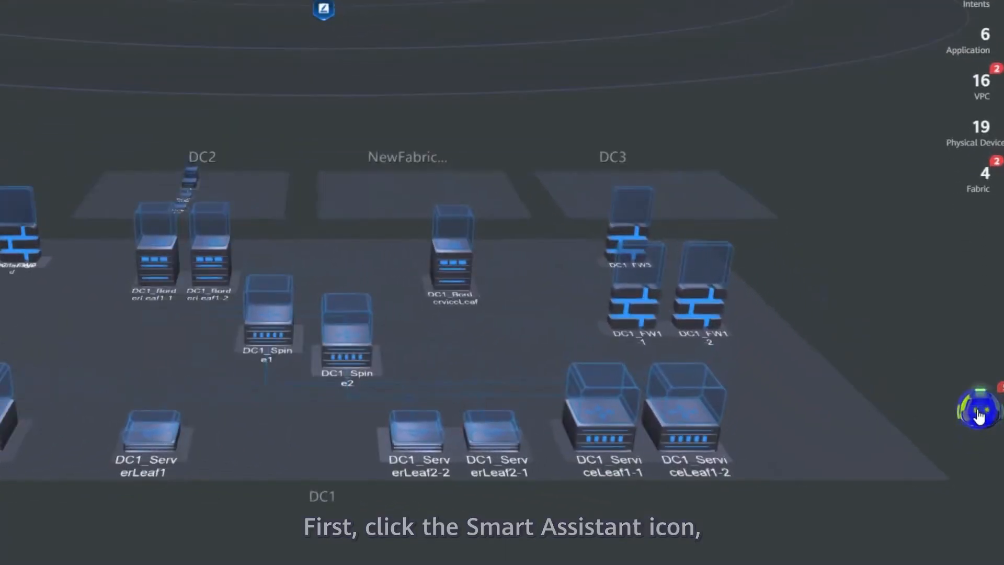
# Step: Start a Network Change Deduction intent in the Smart Assistant for fabric DC1
pyautogui.click(976, 411)
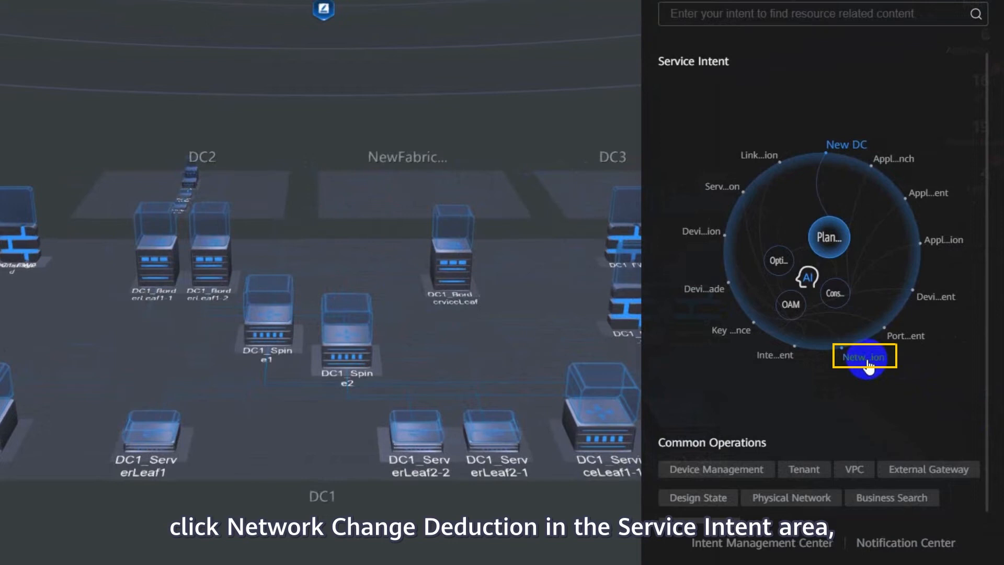
pyautogui.click(863, 357)
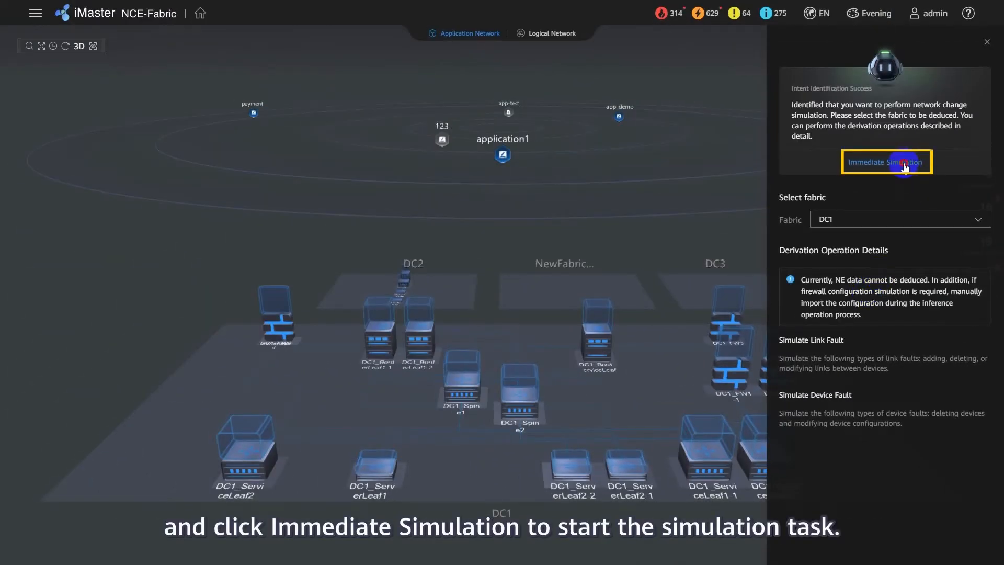
# Step: Mark link DC1_Spine1-100GE6/0/9 to DC1_ServerLeaf1-100GE1/0/1 as Not Passed in the simulation
pyautogui.click(886, 162)
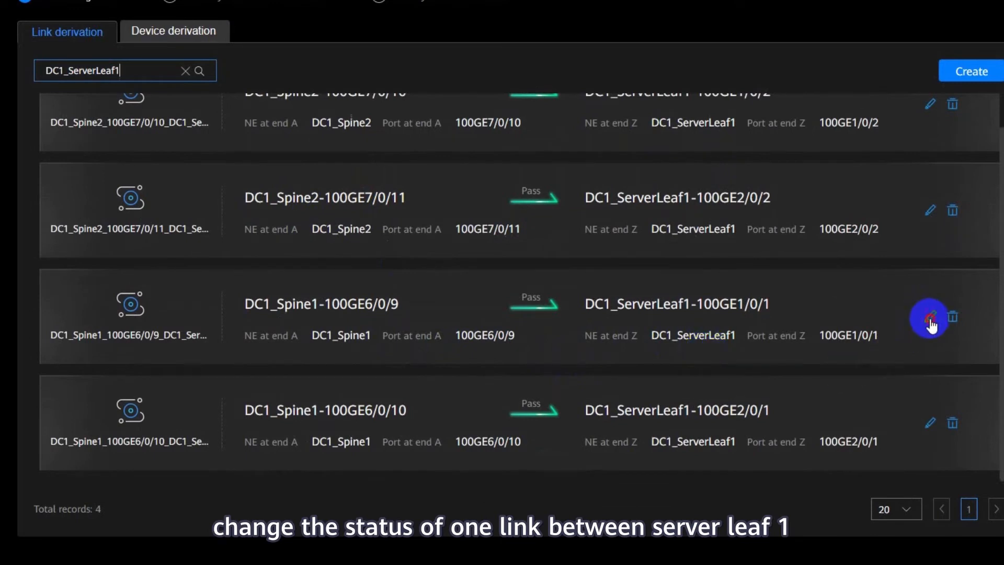
pyautogui.click(930, 318)
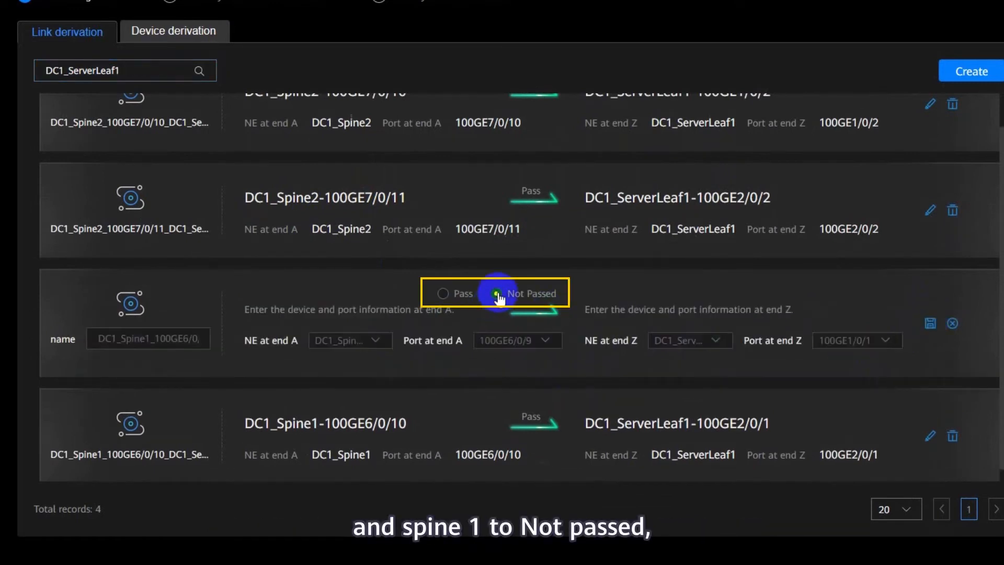
pyautogui.click(928, 322)
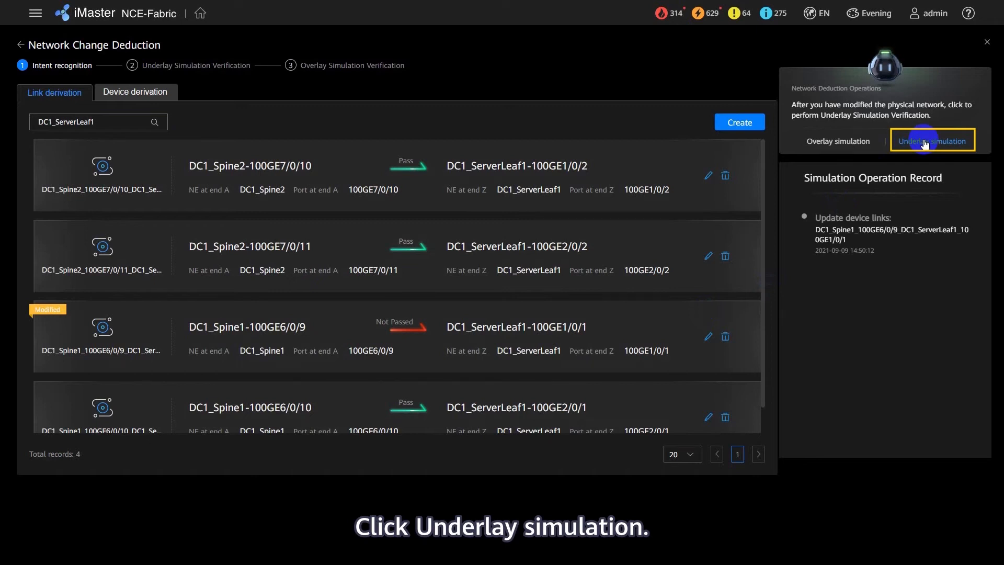
# Step: Run underlay simulation: connectivity, blackhole, loop pass; configuration consistency fails
pyautogui.click(932, 140)
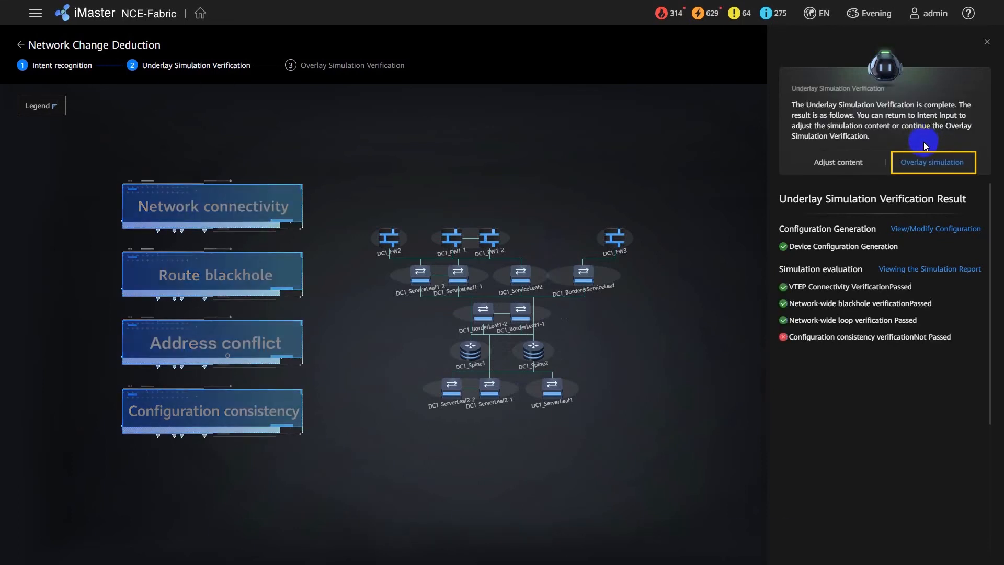
pyautogui.click(931, 162)
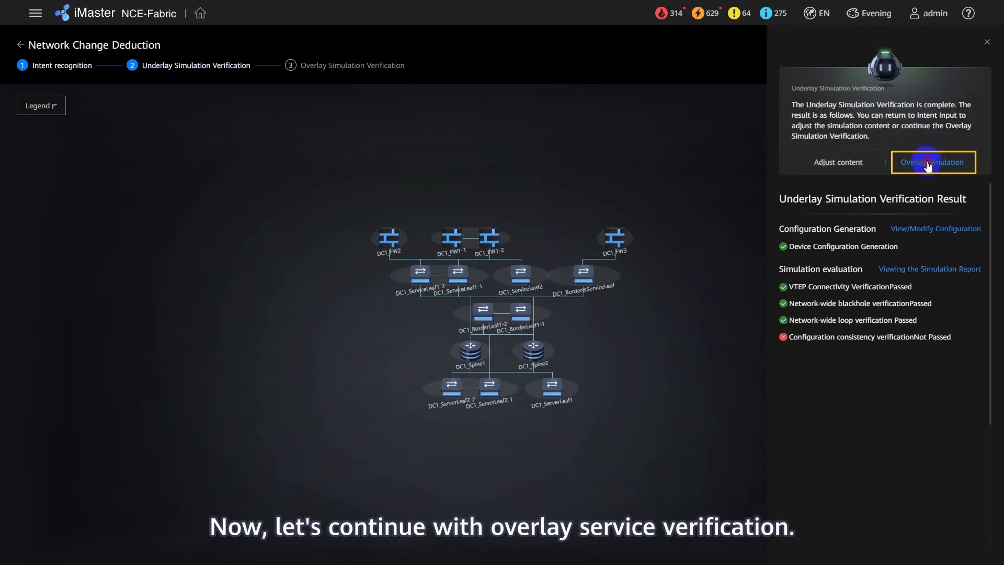
# Step: Verify overlay simulation with VM1 as source and VM2 as destination, reporting zero changed paths
pyautogui.click(932, 162)
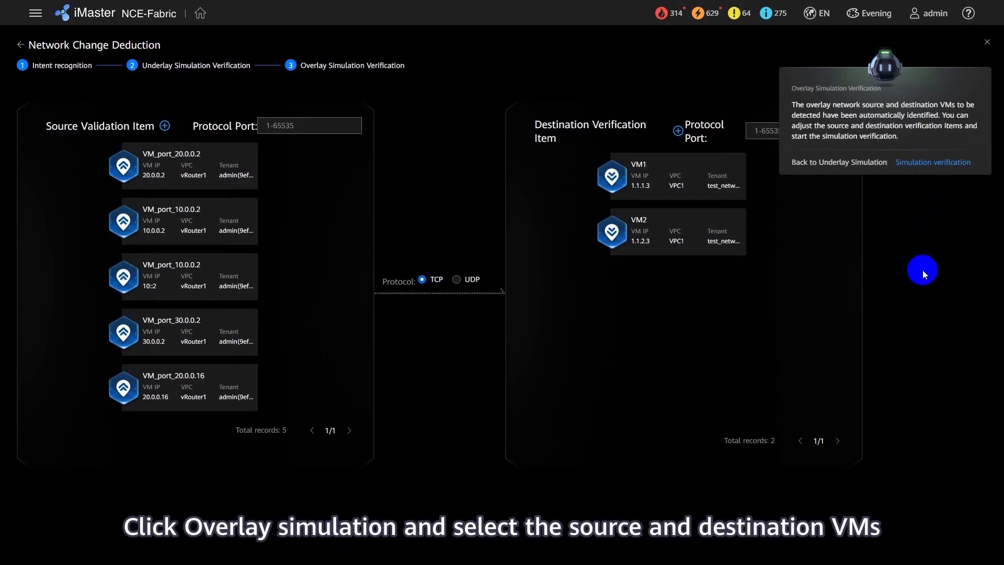
pyautogui.click(164, 126)
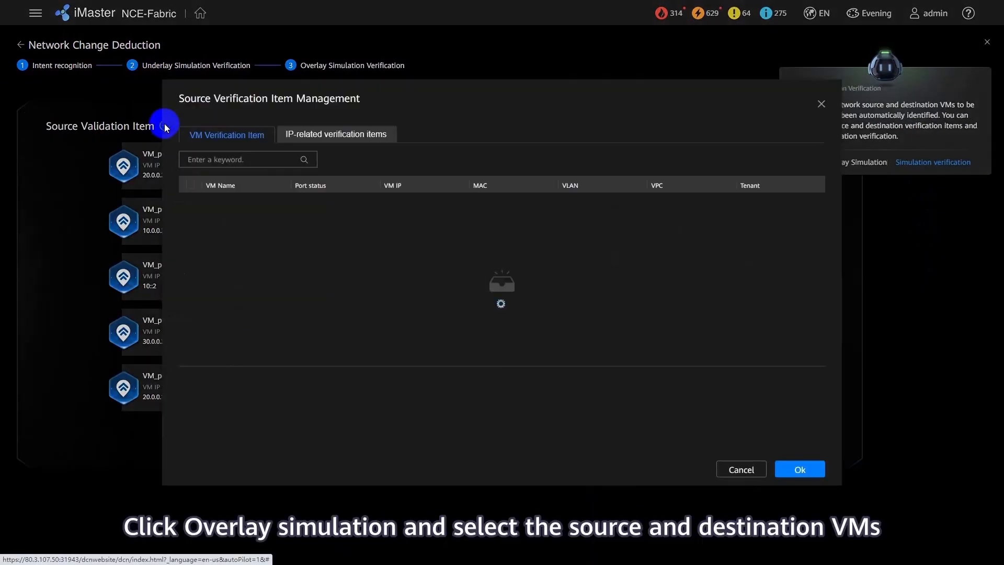
pyautogui.click(799, 468)
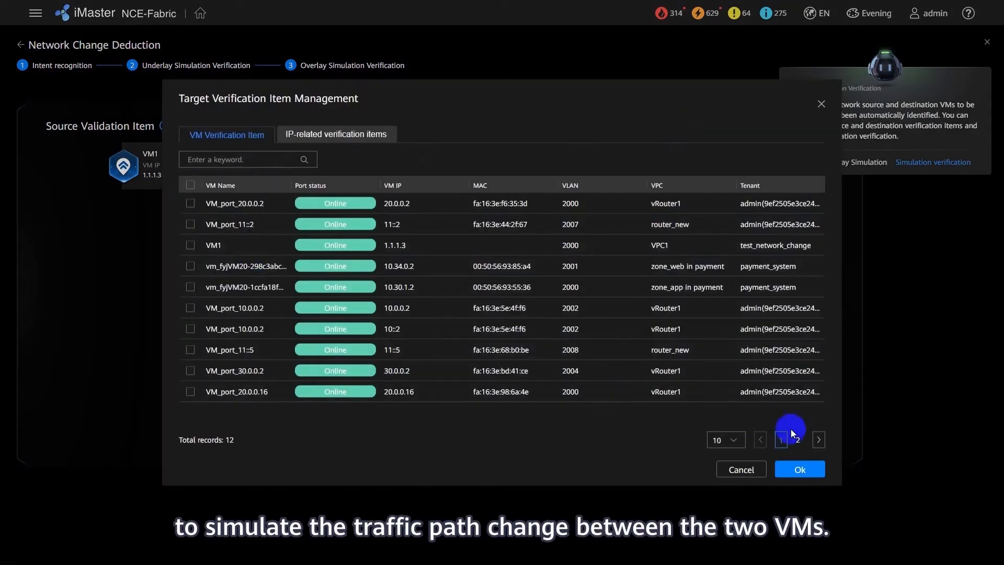
pyautogui.click(799, 470)
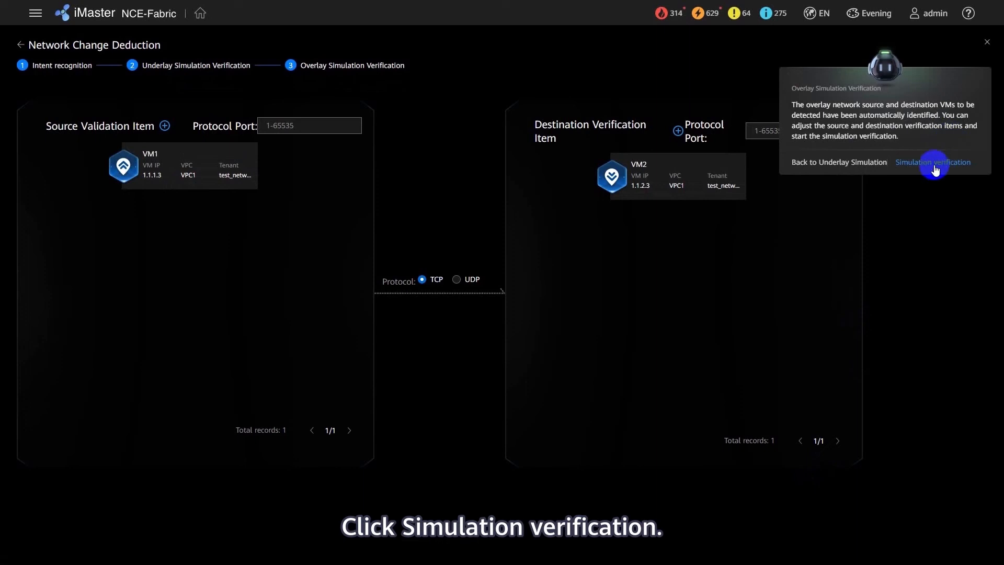
pyautogui.click(932, 162)
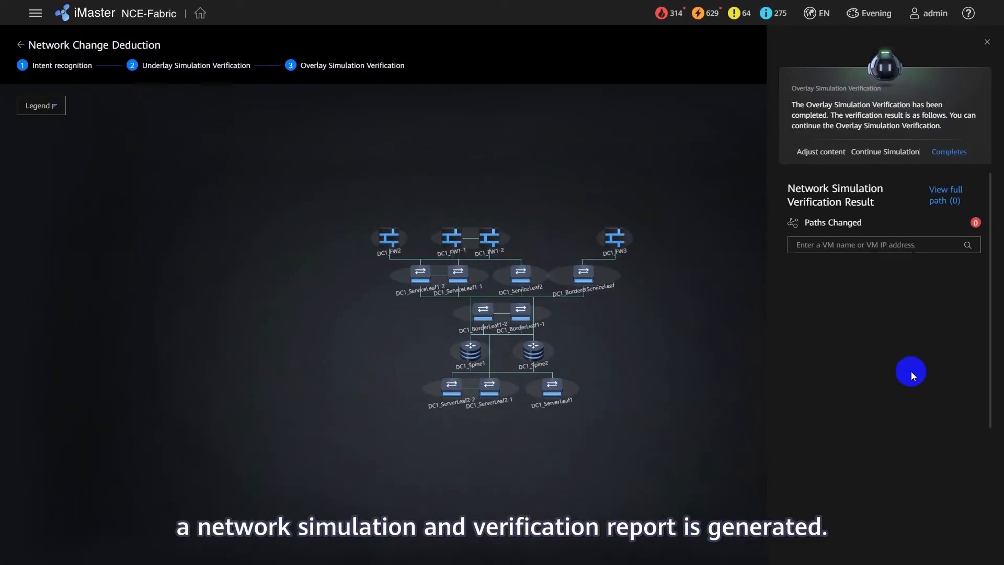
# Step: Review the full path from 1.1.1.3 to 1.1.2.3 showing Reachable over TCP, then close it
pyautogui.click(945, 195)
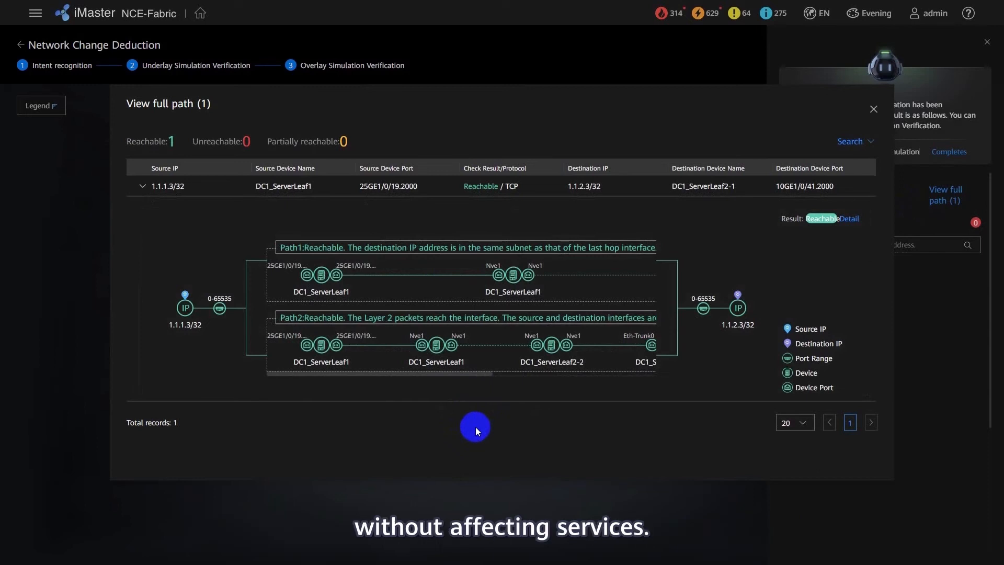
pyautogui.click(873, 109)
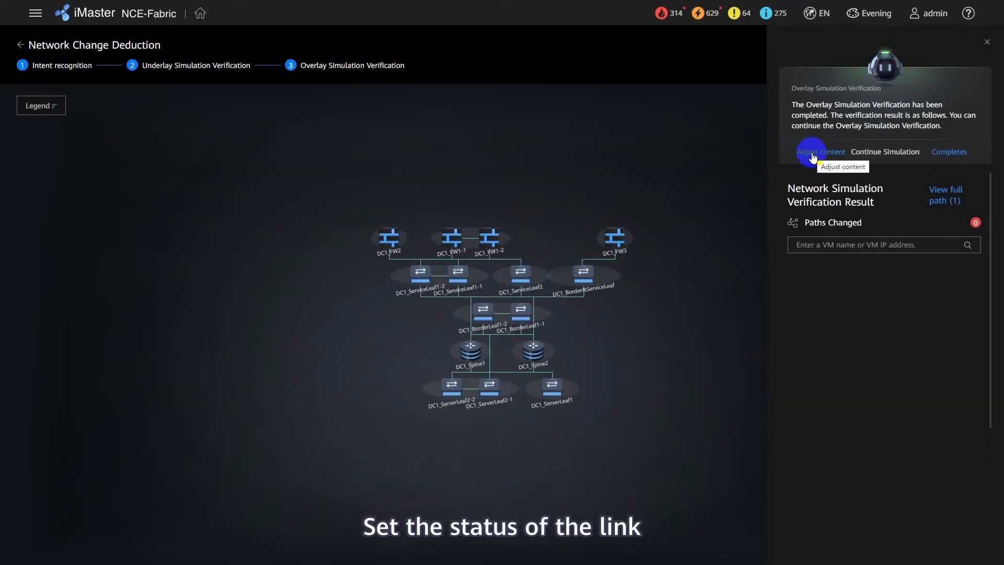
# Step: Set Spine1 100GE6/0/9 to Pass, 100GE6/0/10 to Not Passed, and rerun underlay checks
pyautogui.click(820, 151)
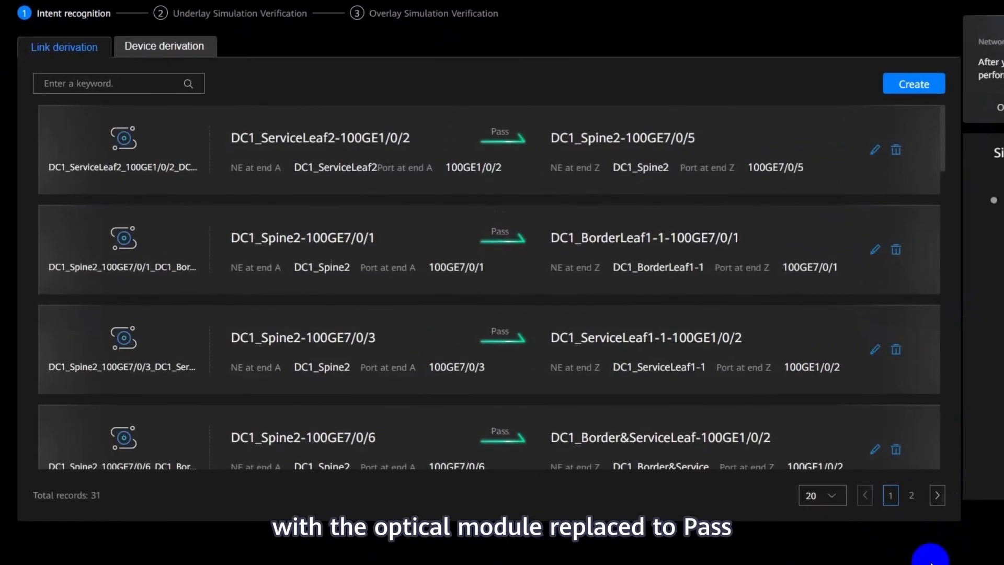
pyautogui.write('DC1_ServerLeaf1')
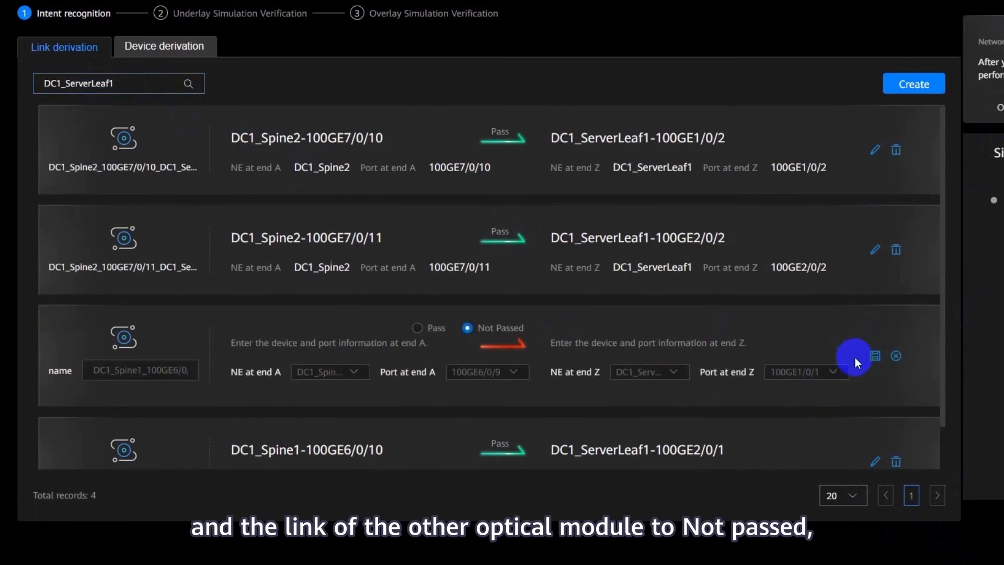
pyautogui.click(855, 356)
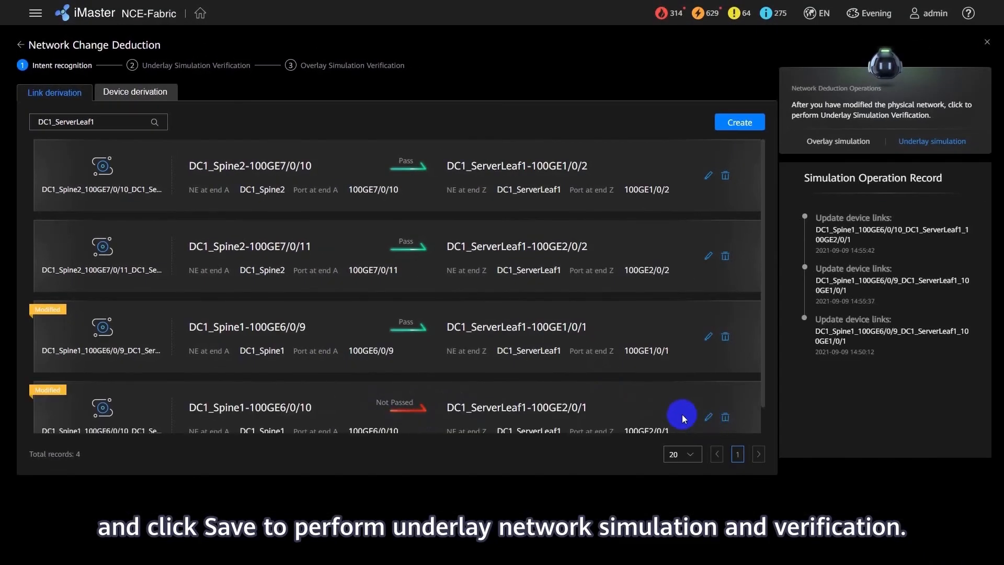
pyautogui.click(681, 414)
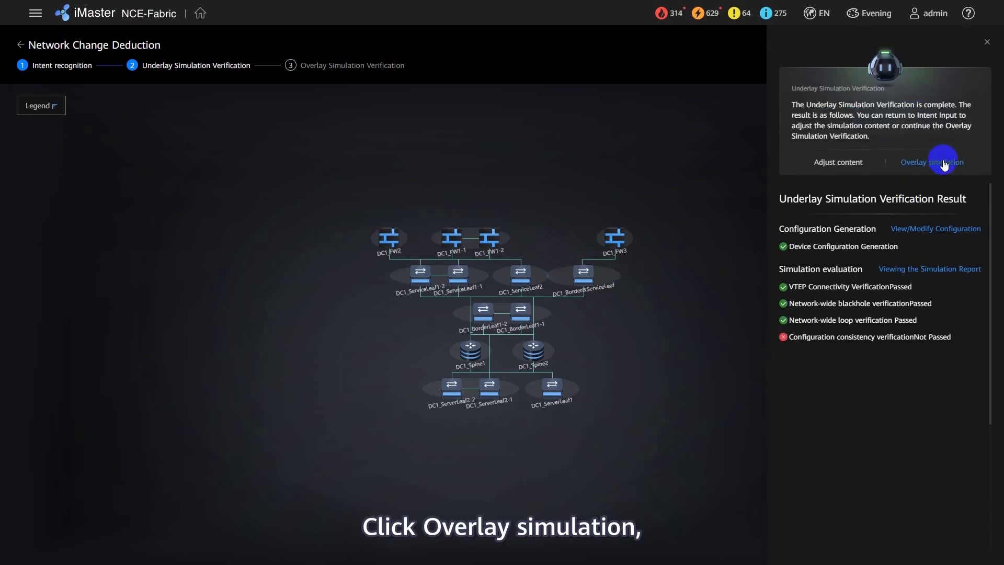
# Step: Launch overlay simulation verification again with VM1 as source and VM2 as destination
pyautogui.click(932, 162)
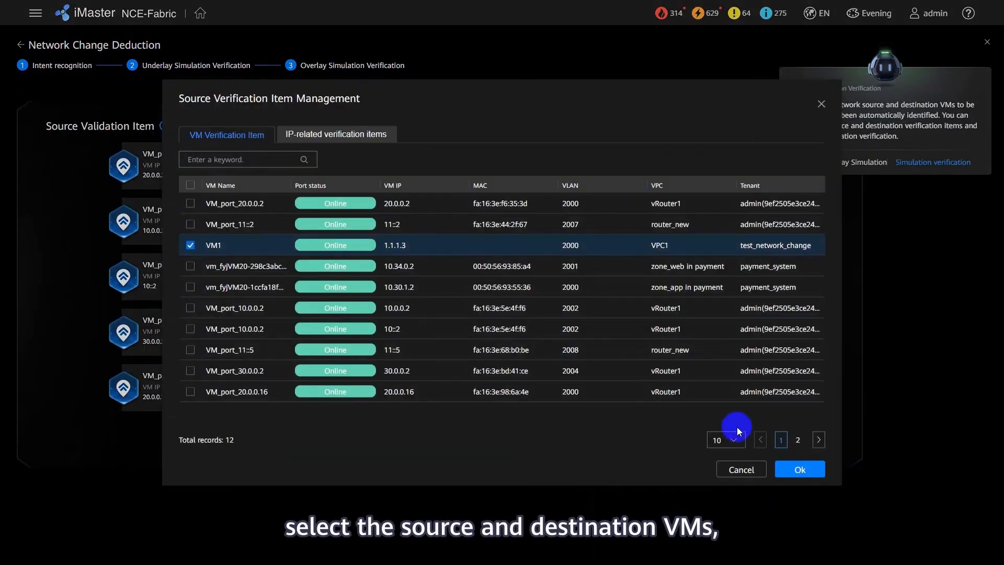
pyautogui.click(798, 469)
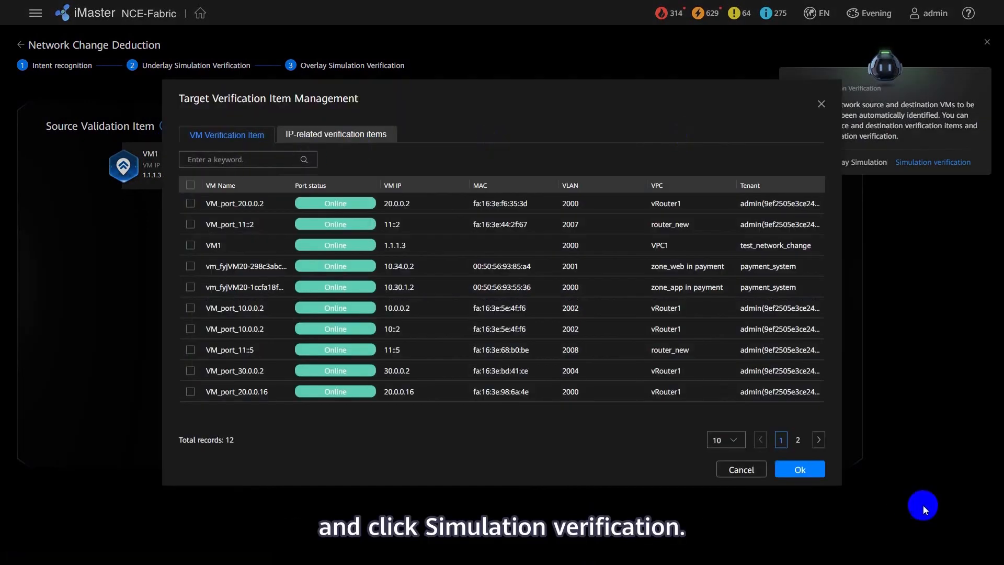
pyautogui.click(798, 469)
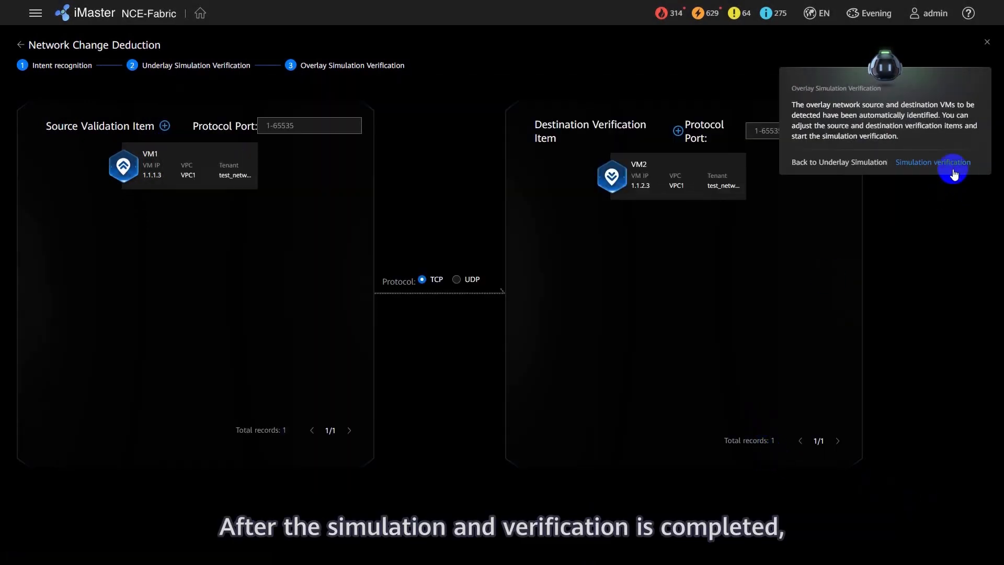
pyautogui.click(932, 162)
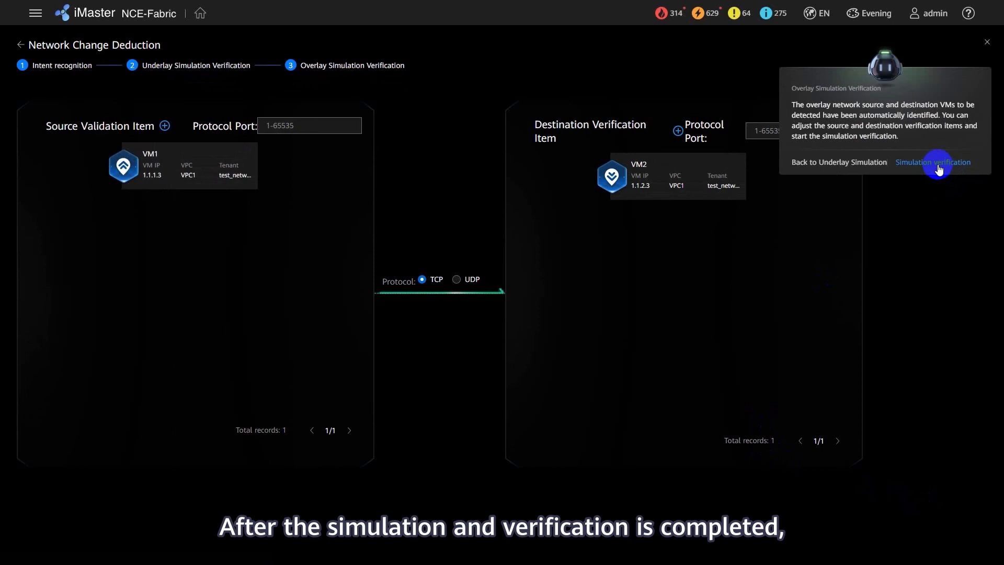